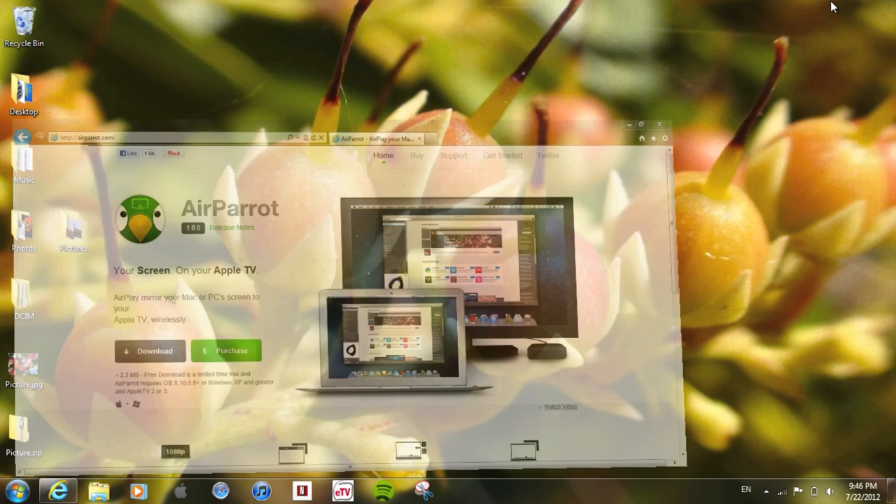
Close the Internet Explorer window showing the AirParrot website.
{"action": "left_click", "coordinate": [660, 124]}
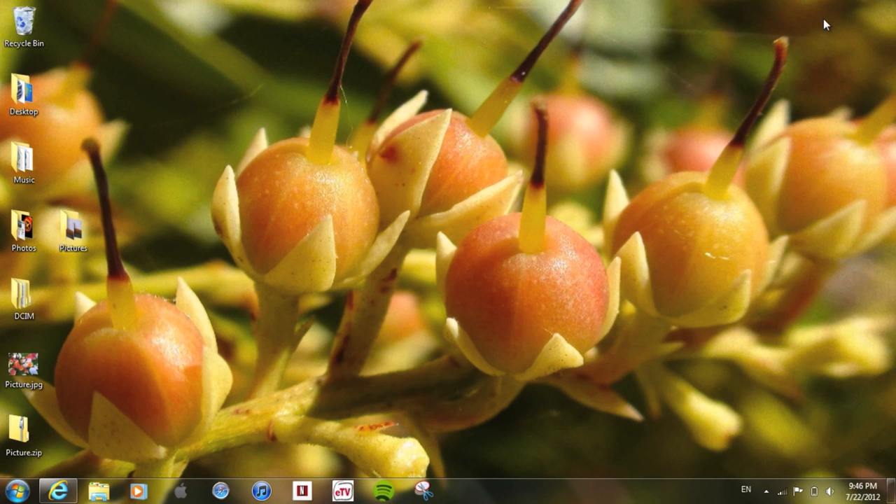
{"action": "mouse_move", "coordinate": [822, 52]}
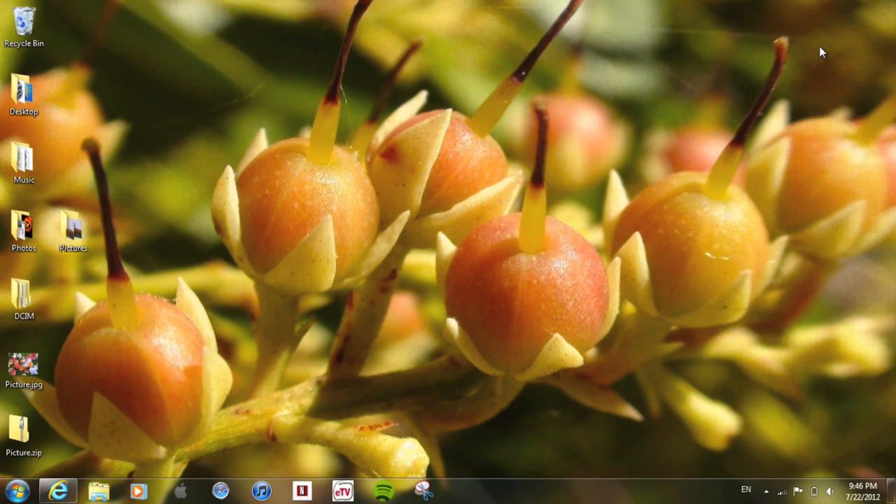
Open AirParrot's tray menu and choose its preferences while mirroring to Apple TV.
{"action": "left_click", "coordinate": [342, 490]}
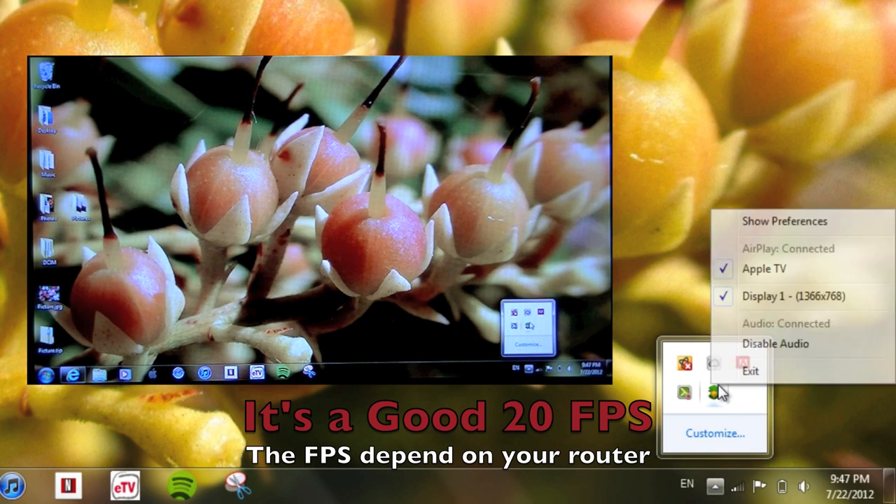
{"action": "left_click", "coordinate": [783, 221]}
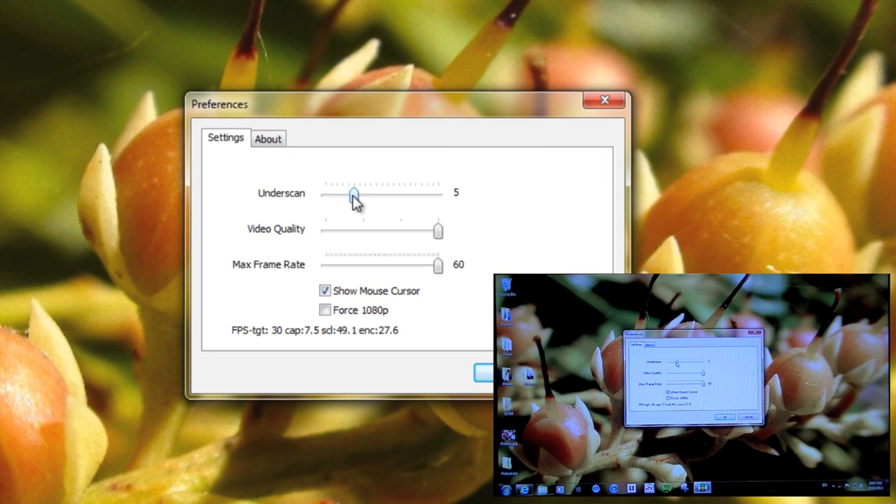
Slide Underscan through 1, 10 and 7, settling on 6.
{"action": "left_click_drag", "start_coordinate": [353, 195], "coordinate": [330, 195]}
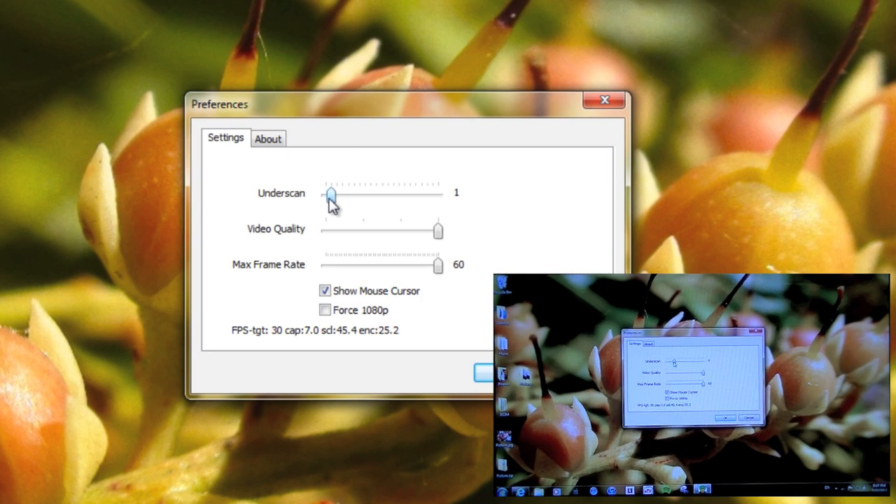
{"action": "left_click_drag", "start_coordinate": [330, 194], "coordinate": [382, 194]}
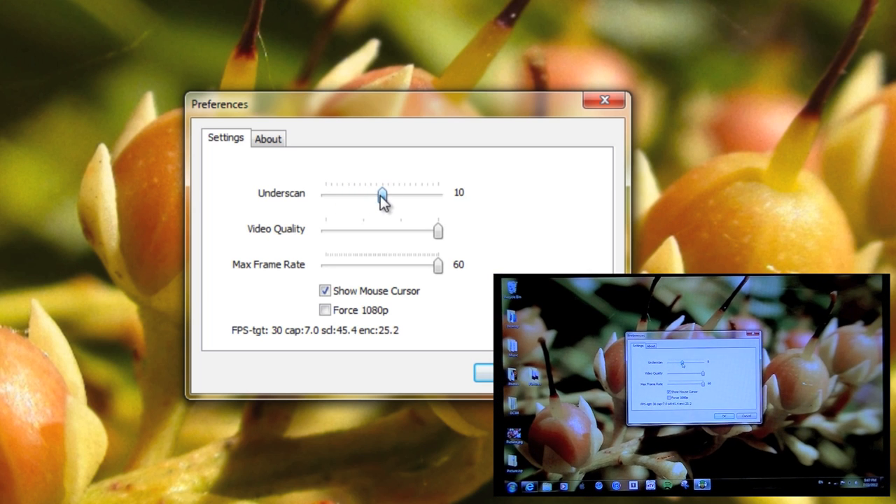
{"action": "left_click_drag", "start_coordinate": [381, 195], "coordinate": [364, 195]}
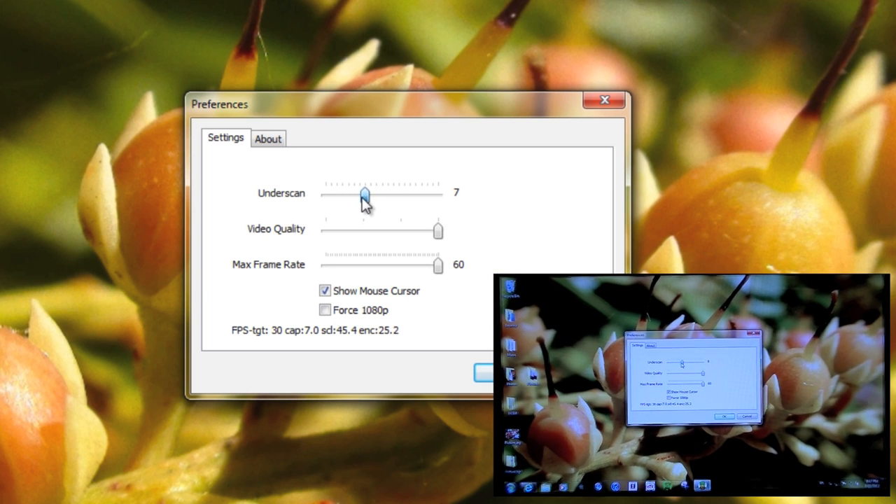
{"action": "left_click_drag", "start_coordinate": [363, 194], "coordinate": [359, 195]}
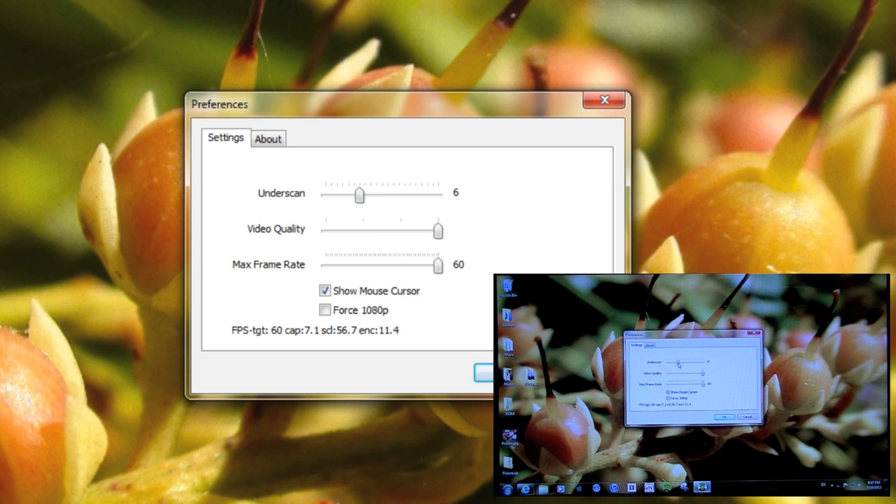